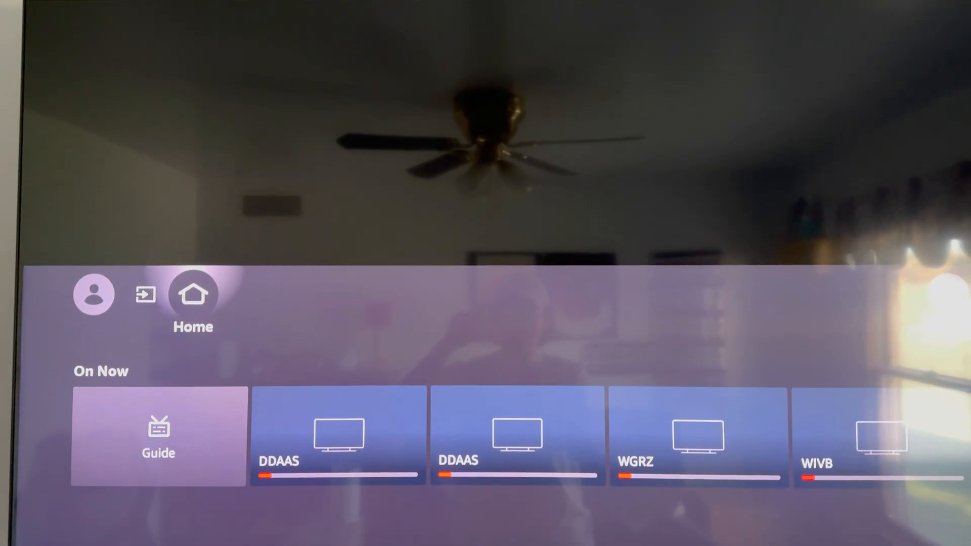
# Bring up the live antenna channel guide and scroll down to WGRZ
pyautogui.click(158, 437)
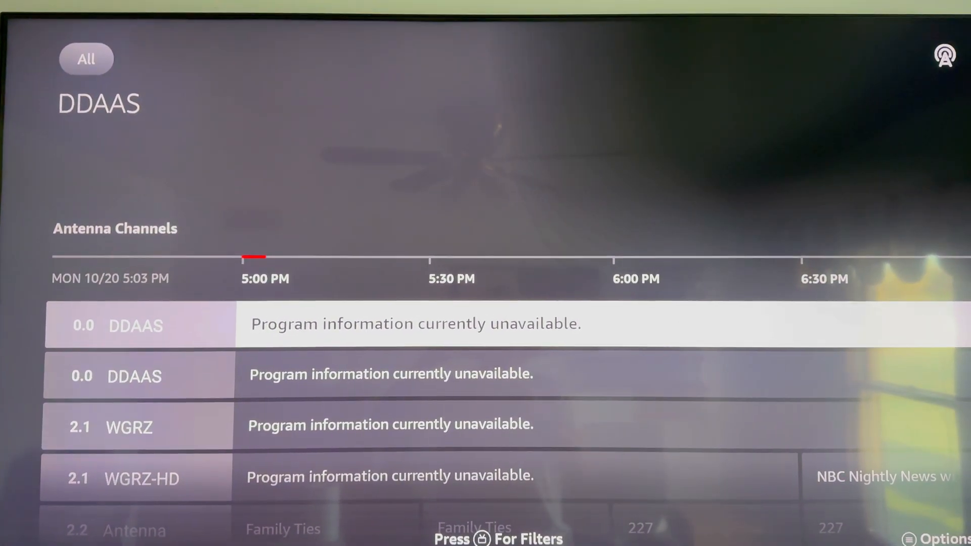
pyautogui.scroll(-3)
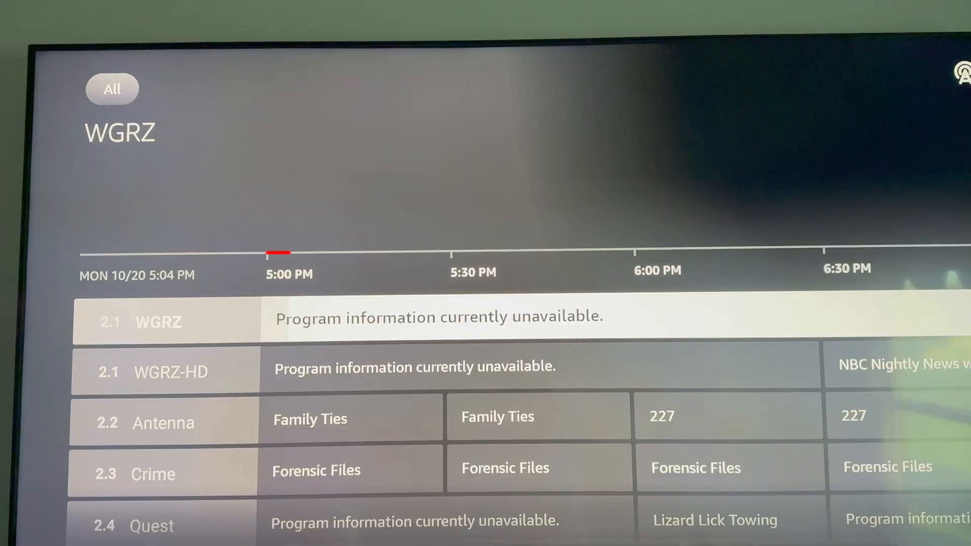
# Tune to WIVB 4.1 NextGenTV and bring the channel guide back over it
pyautogui.scroll(-3)
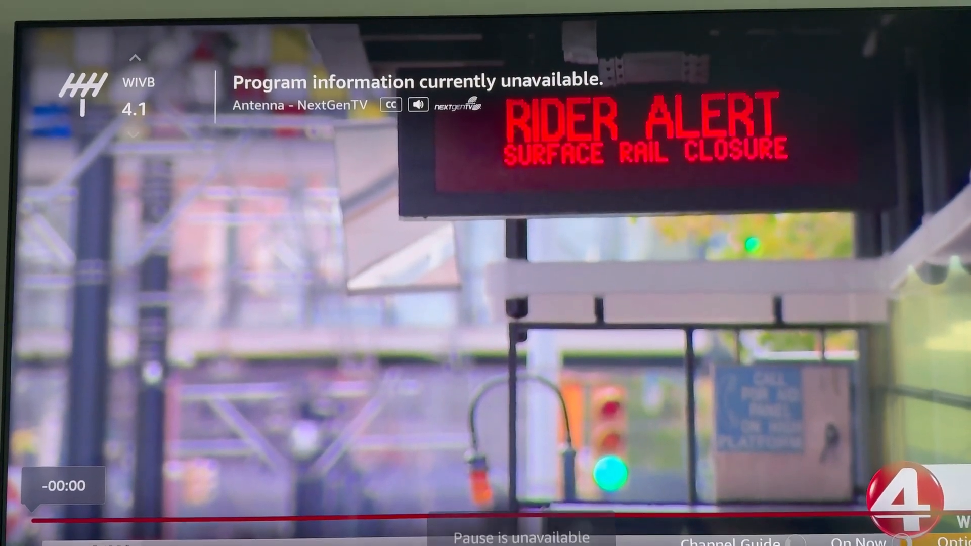
pyautogui.click(731, 543)
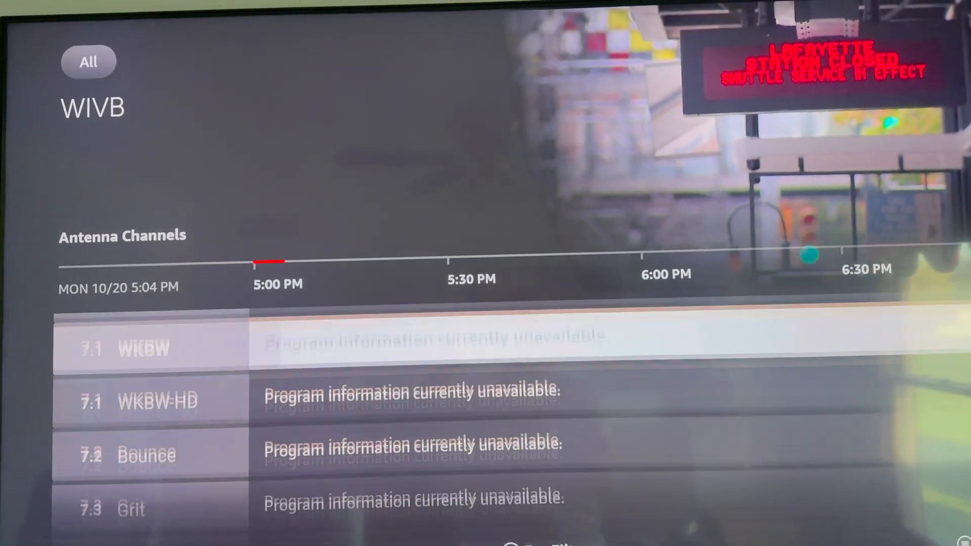
# Tune to WKBW 7.1, then return to the Home screen's On Now row
pyautogui.click(149, 348)
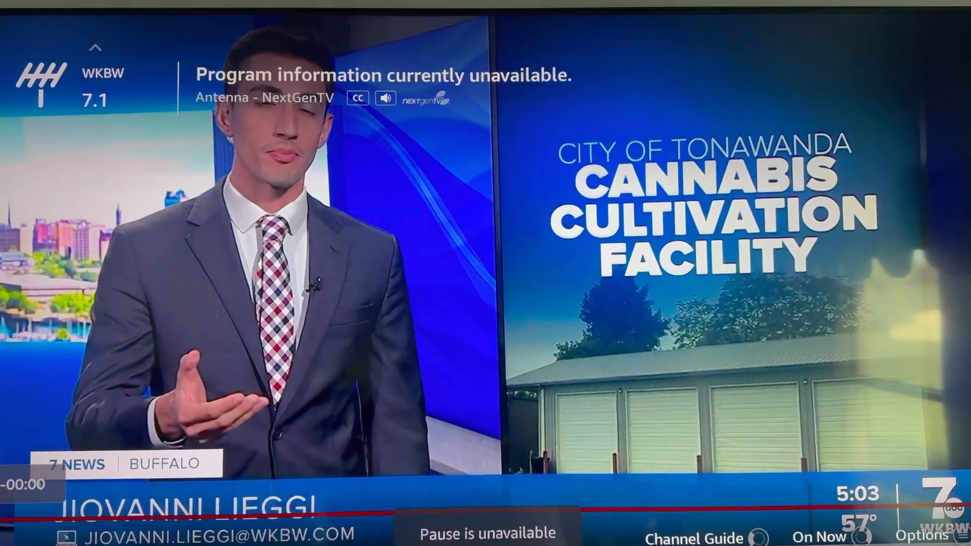
pyautogui.click(678, 537)
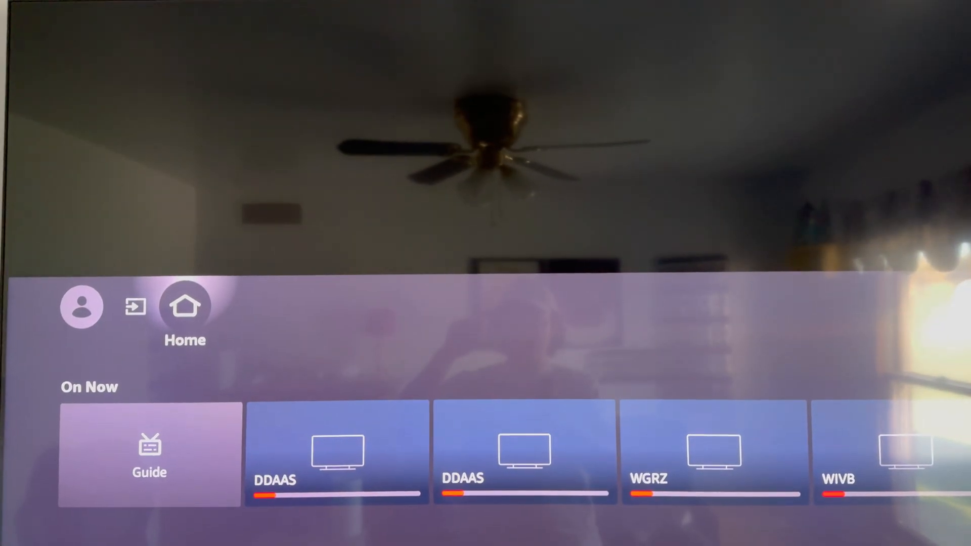
# Go into Settings and try Profiles, revealing the no-internet network error
pyautogui.click(904, 71)
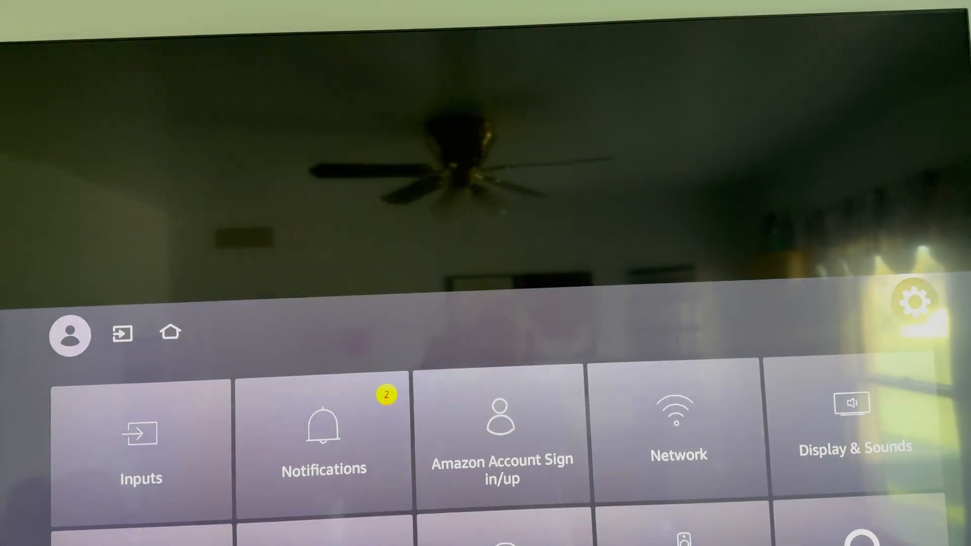
pyautogui.click(122, 333)
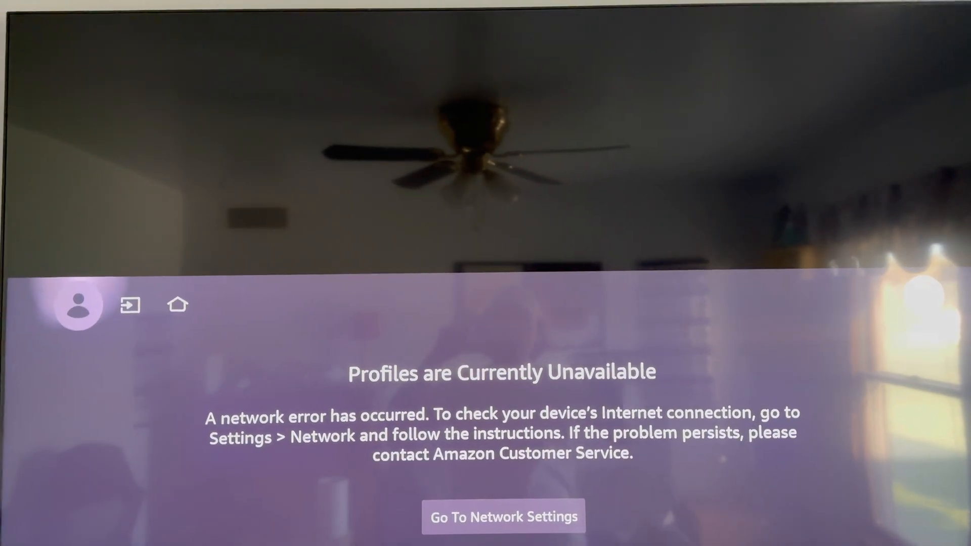
# Switch to the Antenna input from the inputs list, reopening the live guide
pyautogui.click(131, 304)
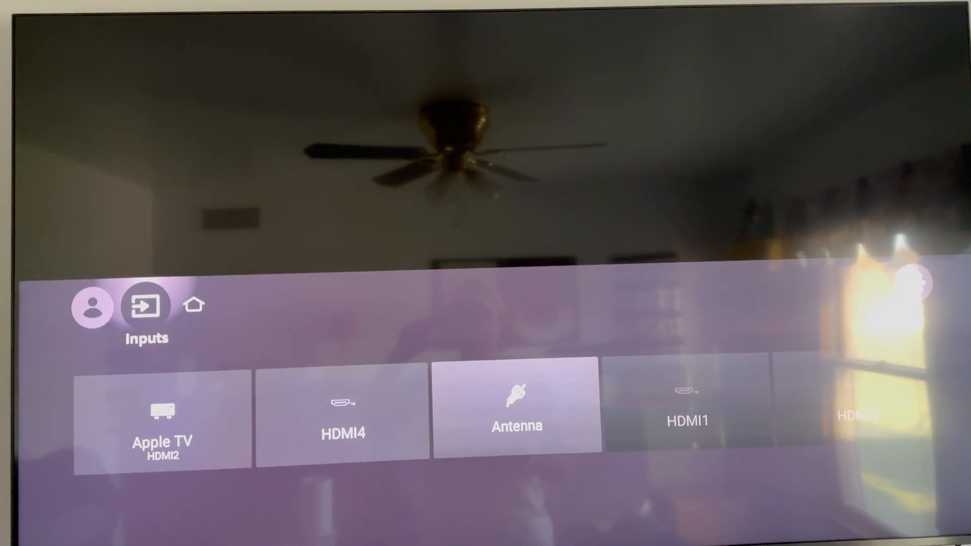
pyautogui.click(517, 408)
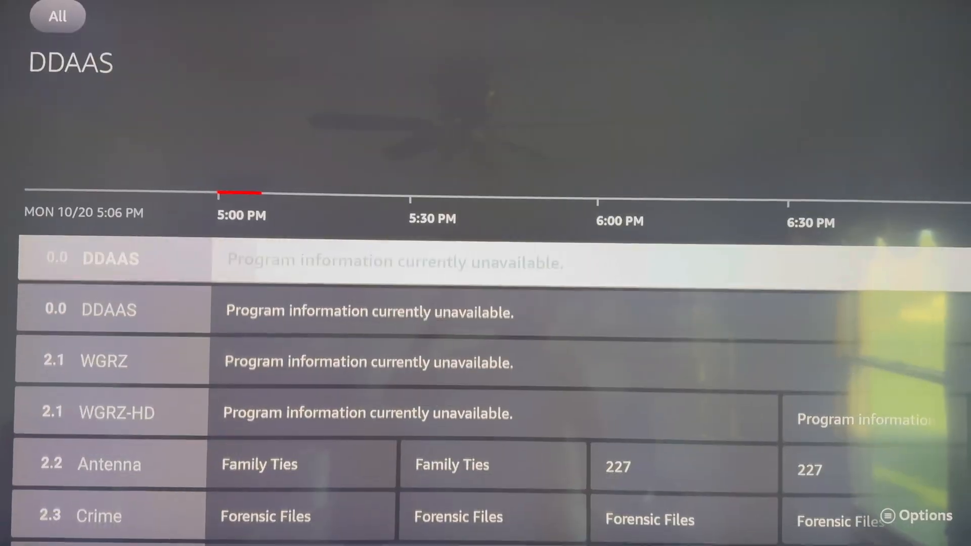